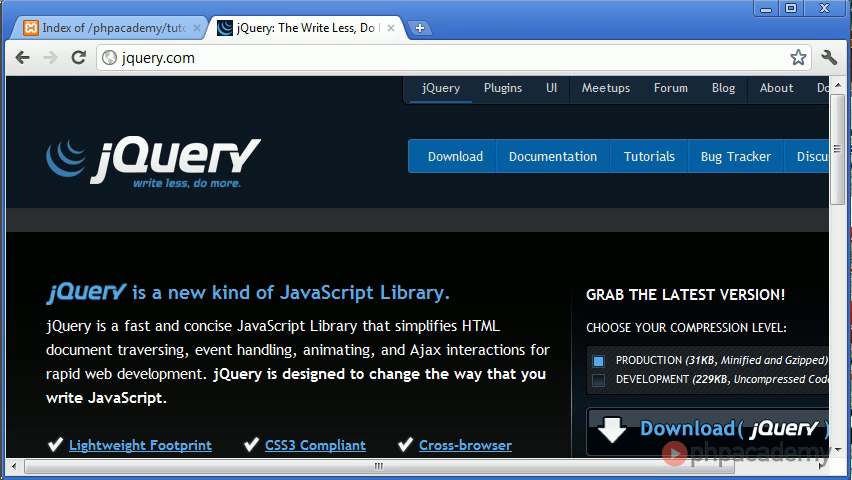
mouse_move(508, 296)
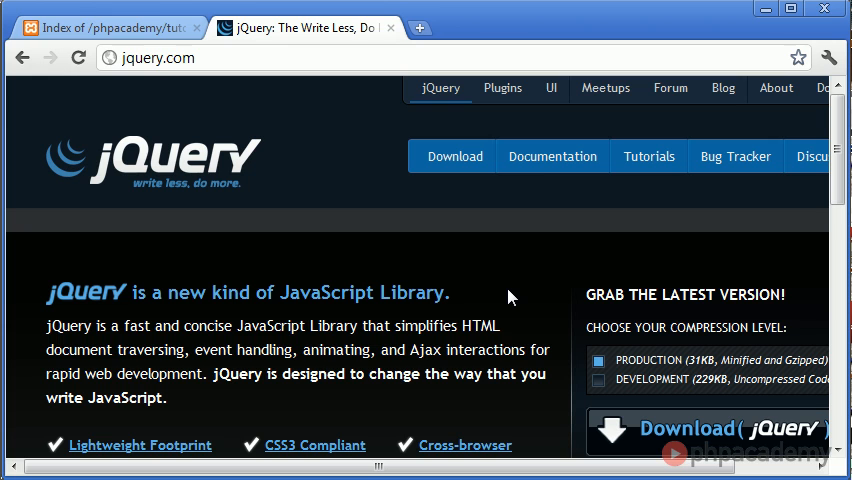
mouse_move(188, 86)
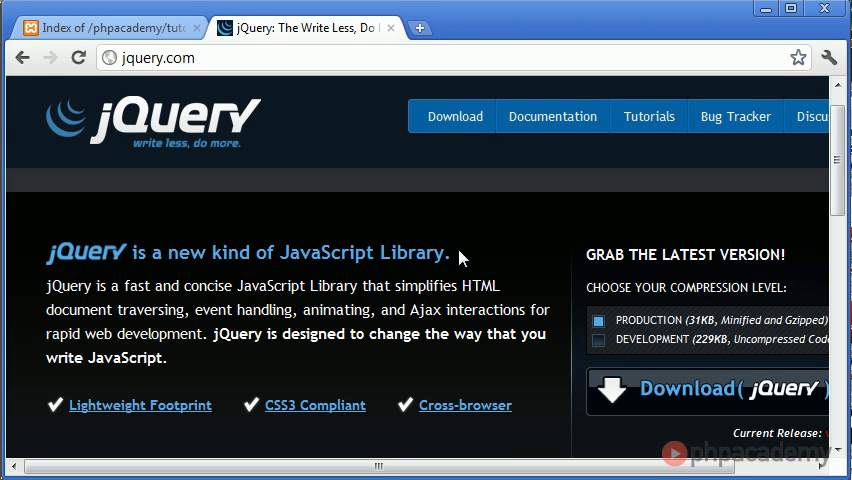
mouse_move(192, 360)
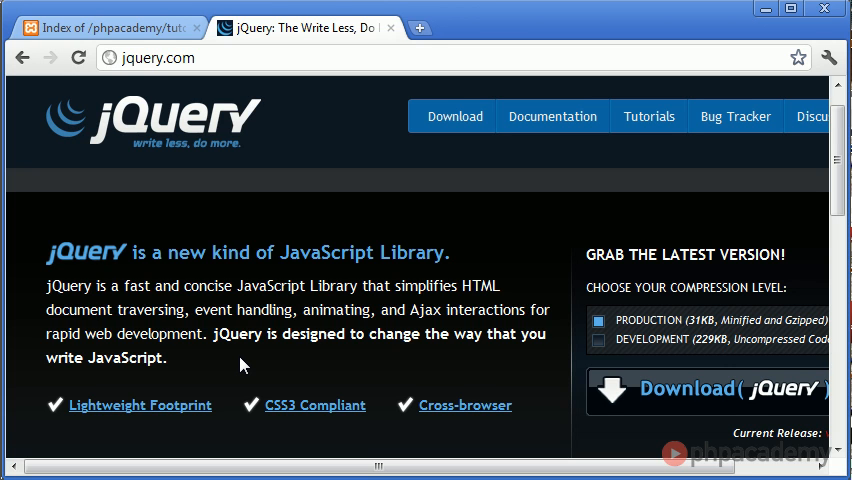
mouse_move(268, 360)
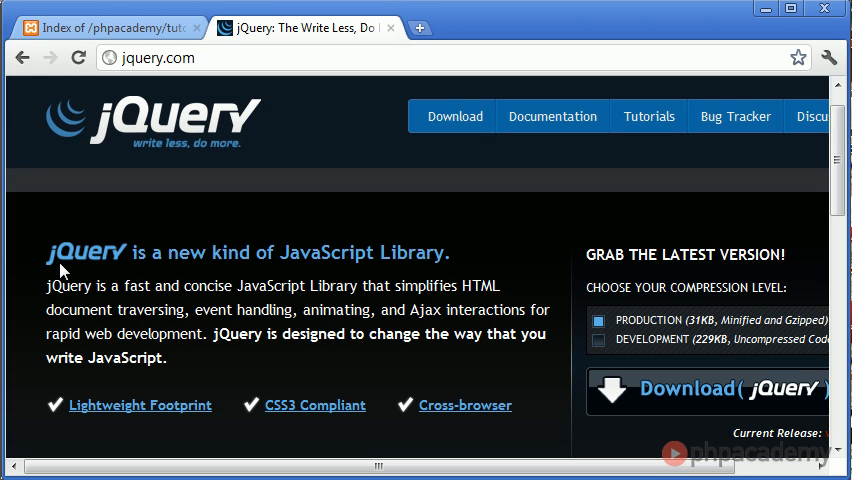
mouse_move(224, 312)
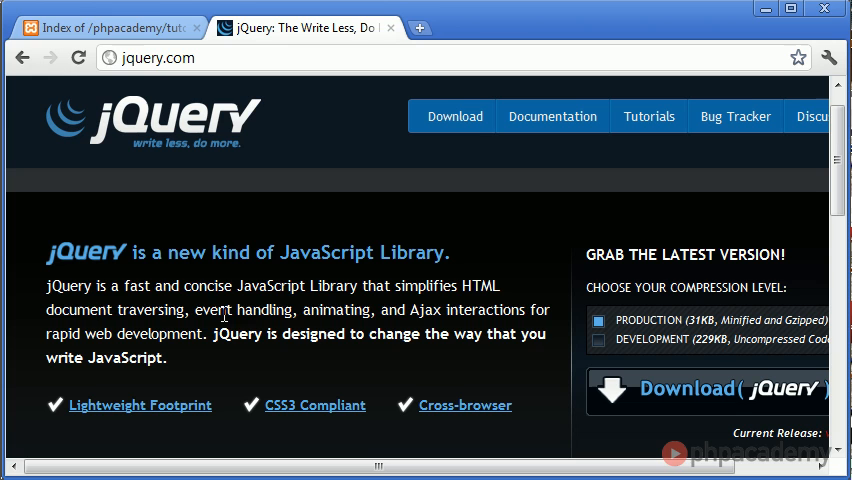
mouse_move(360, 324)
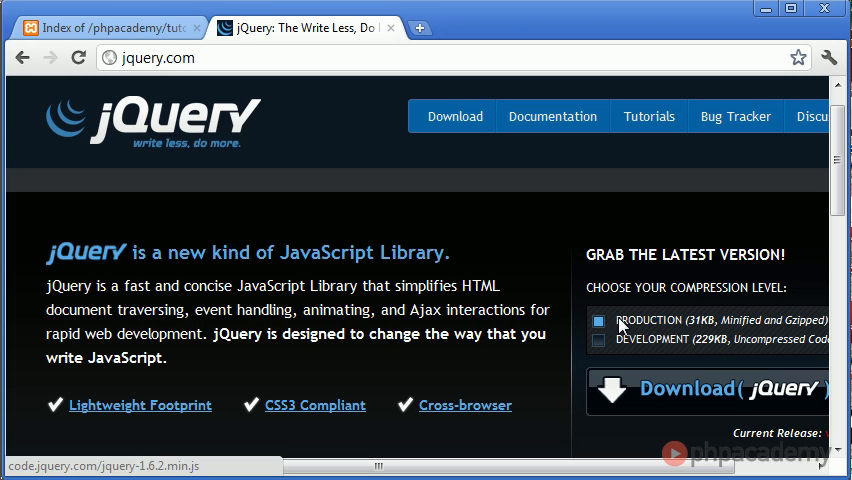
mouse_move(696, 328)
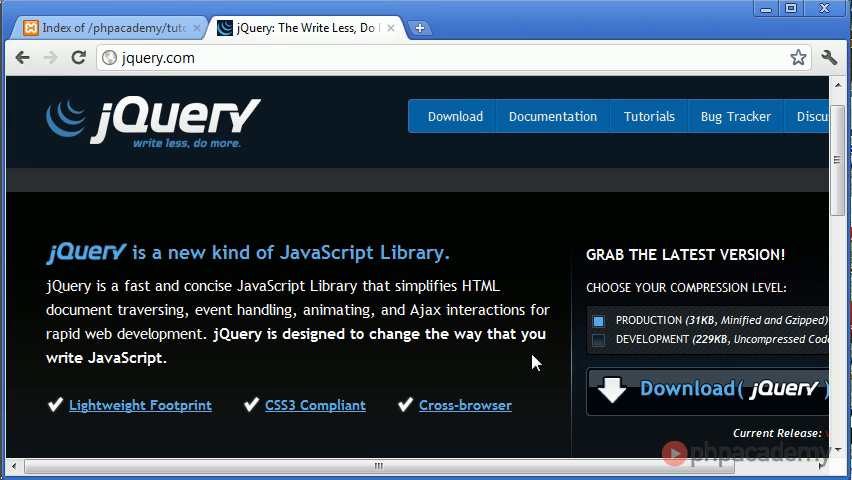
mouse_move(648, 330)
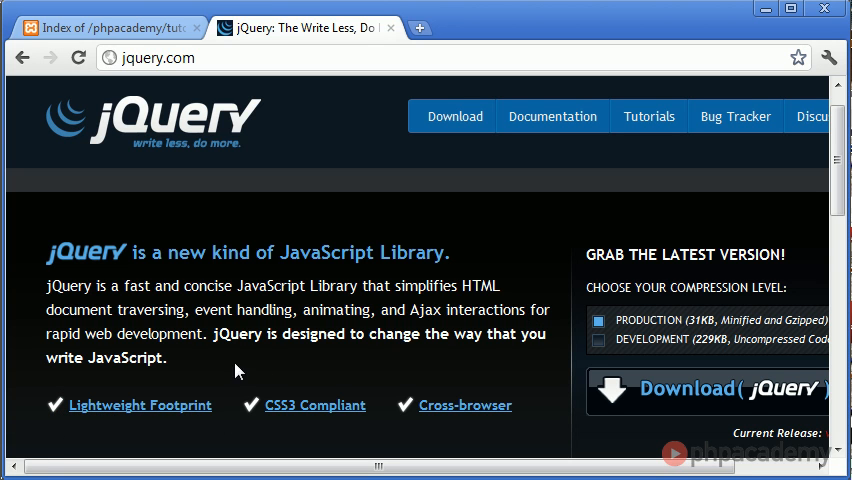
mouse_move(308, 372)
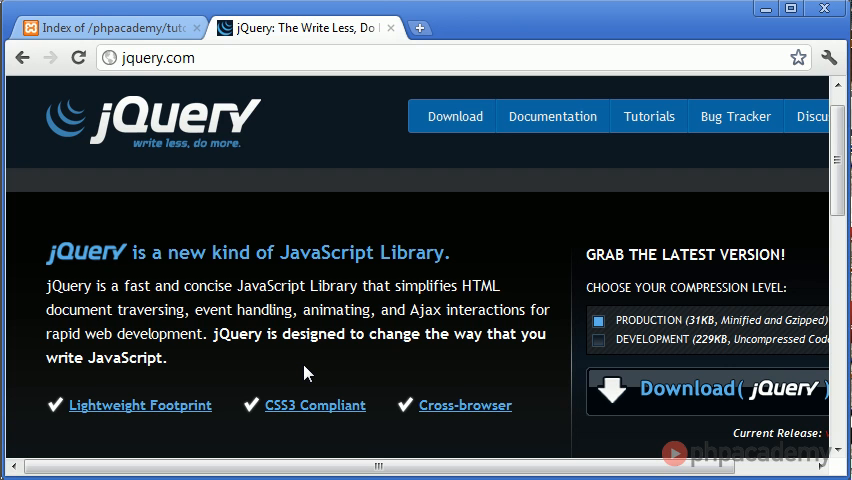
mouse_move(504, 372)
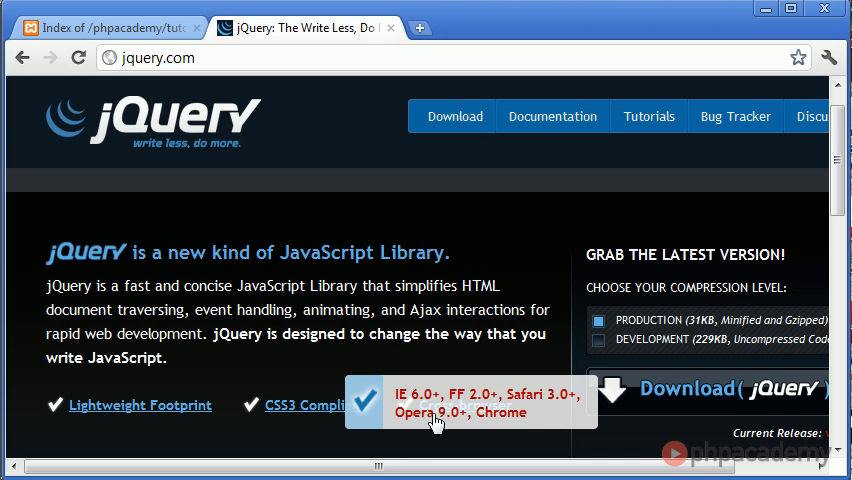
mouse_move(510, 450)
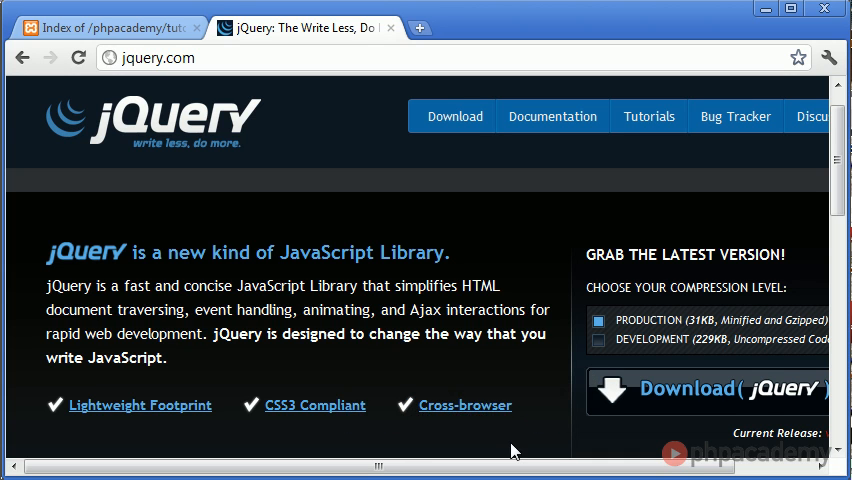
Step: View the PRODUCTION (31KB, Minified and Gzipped) jQuery 1.6.2 source file in the browser
scroll("down", 3)
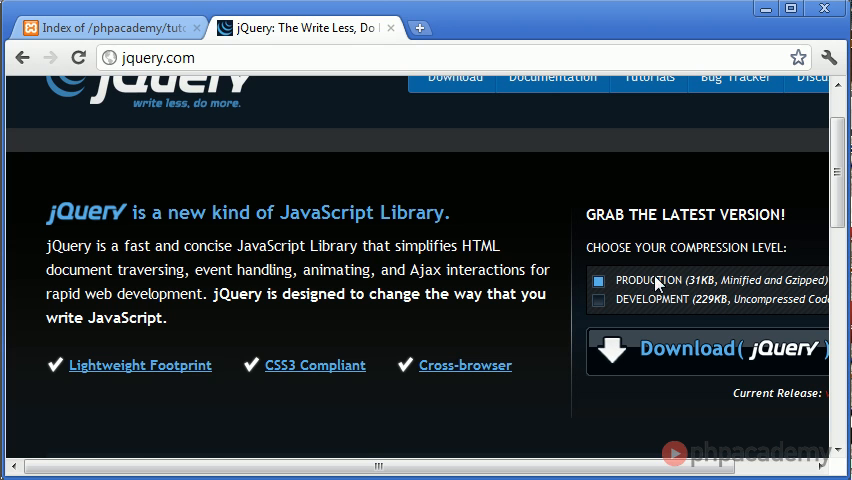
mouse_move(644, 288)
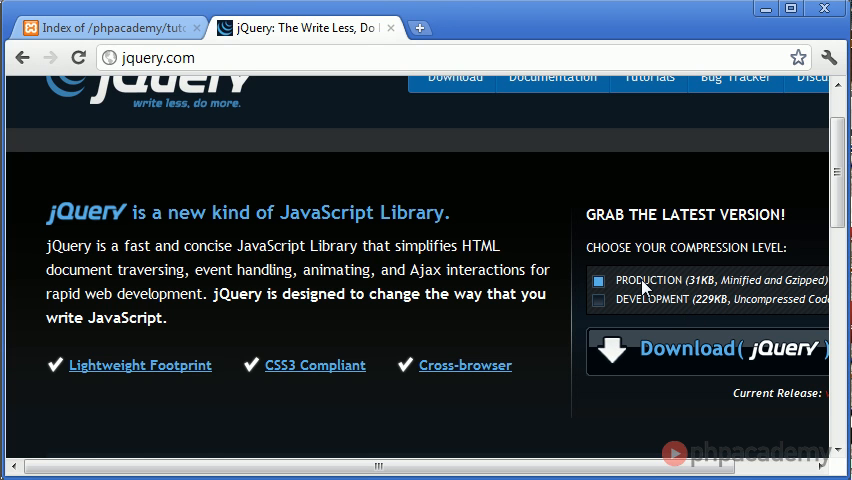
scroll("right", 3)
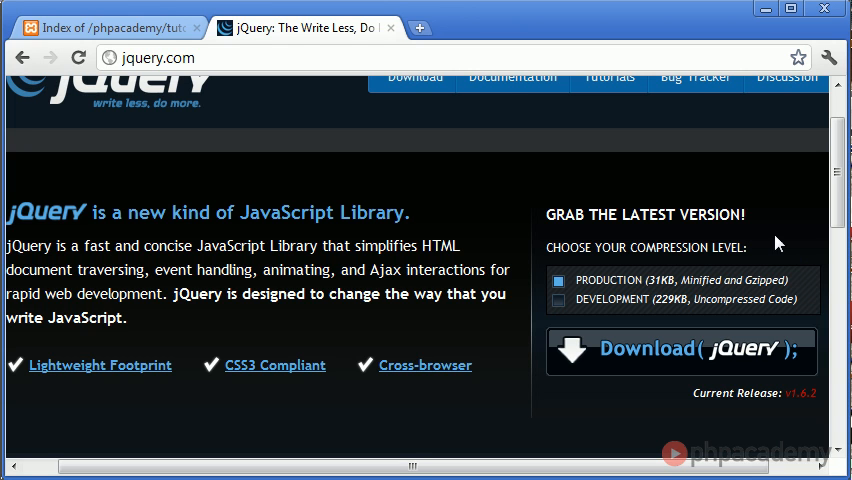
mouse_move(784, 236)
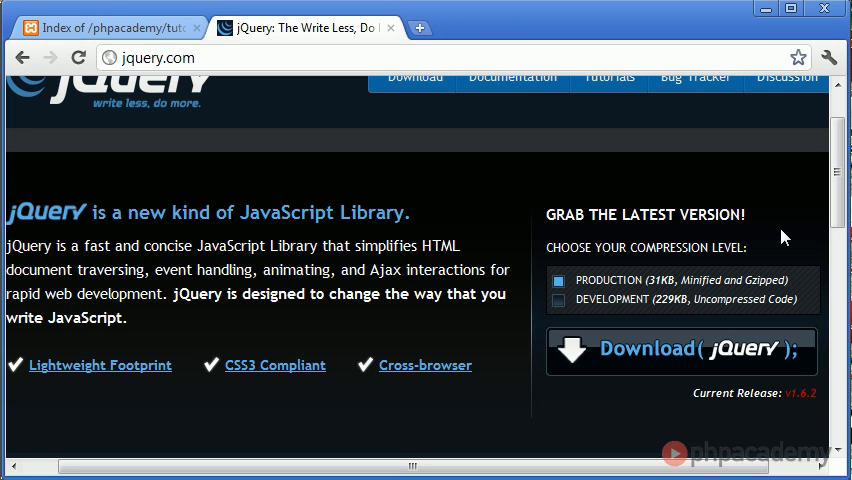
mouse_move(576, 292)
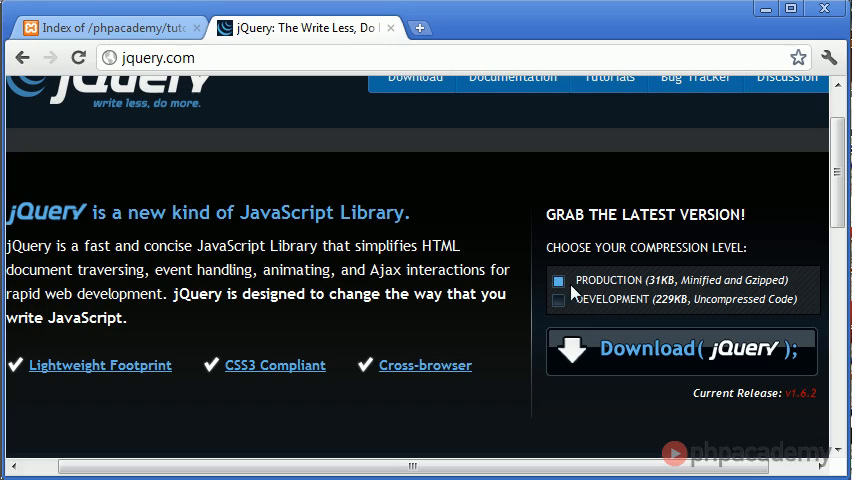
left_click(688, 352)
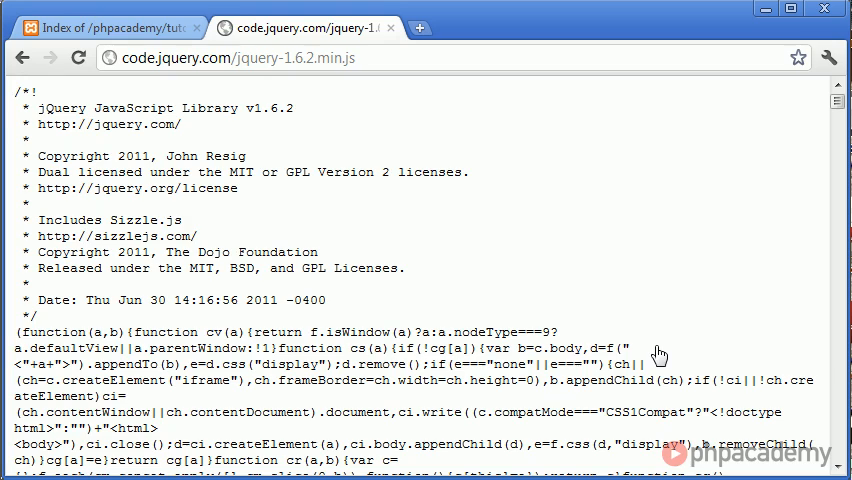
Step: Select the DEVELOPMENT (229KB, Uncompressed Code) option under Grab the Latest Version
scroll("down", 3)
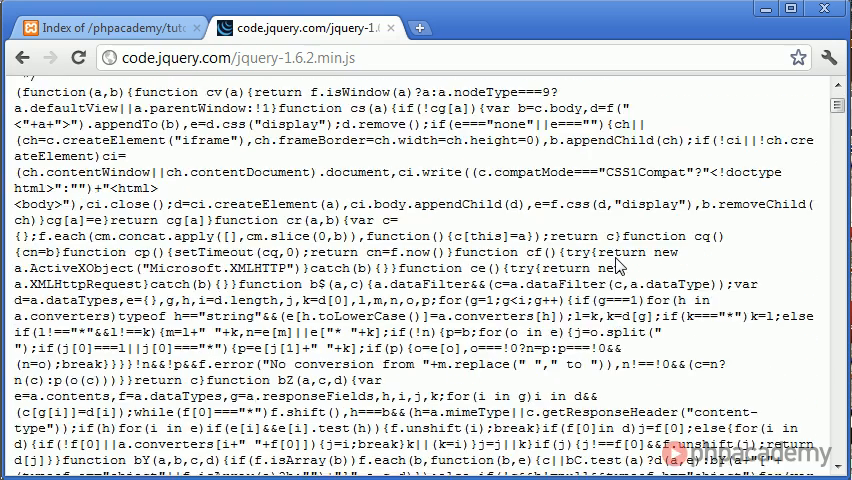
scroll("down", 3)
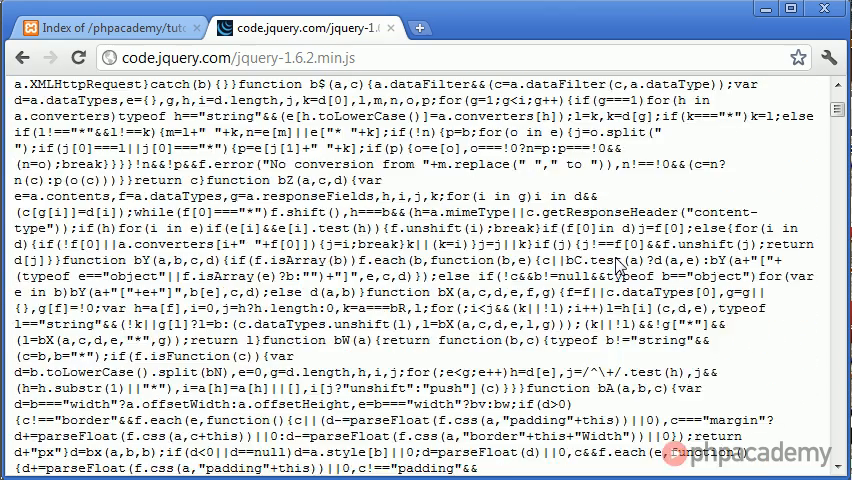
scroll("down", 3)
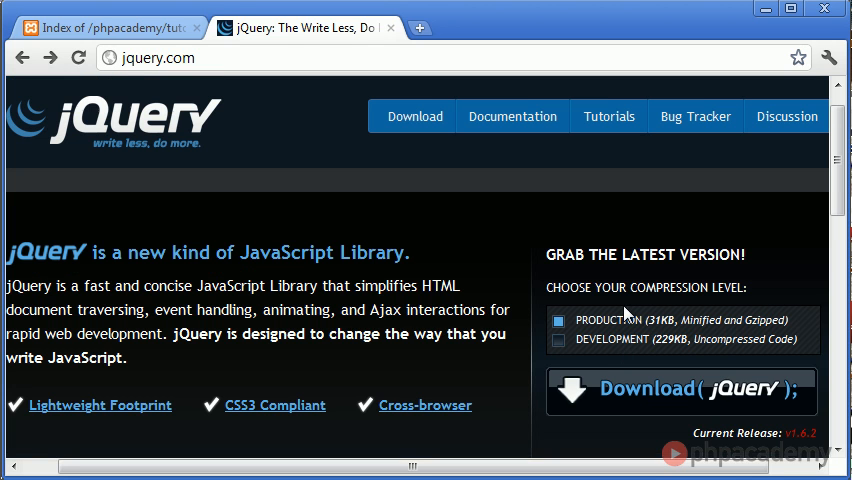
scroll("down", 3)
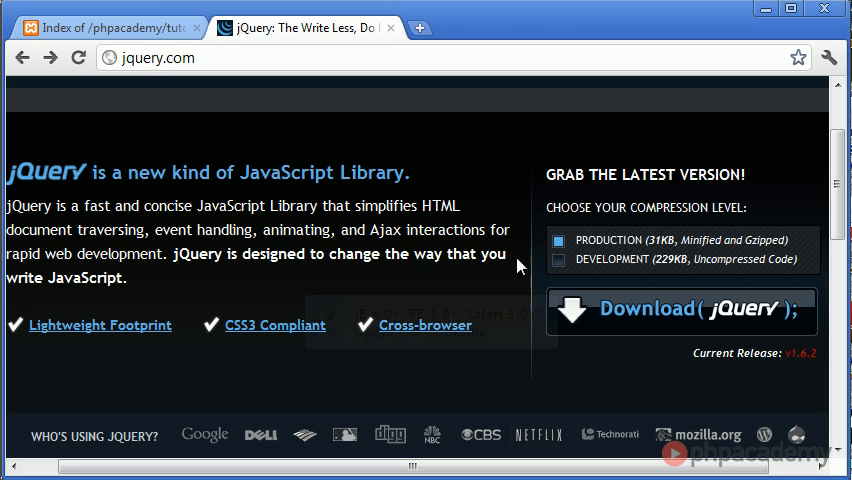
left_click(558, 260)
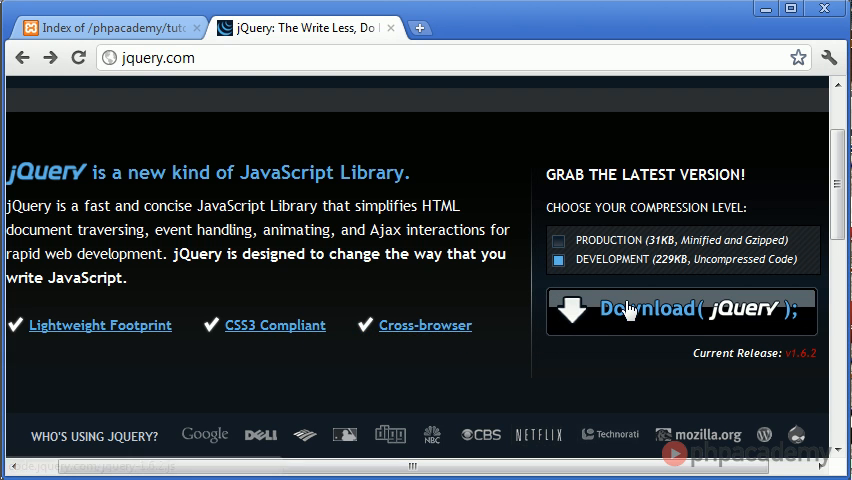
left_click(680, 310)
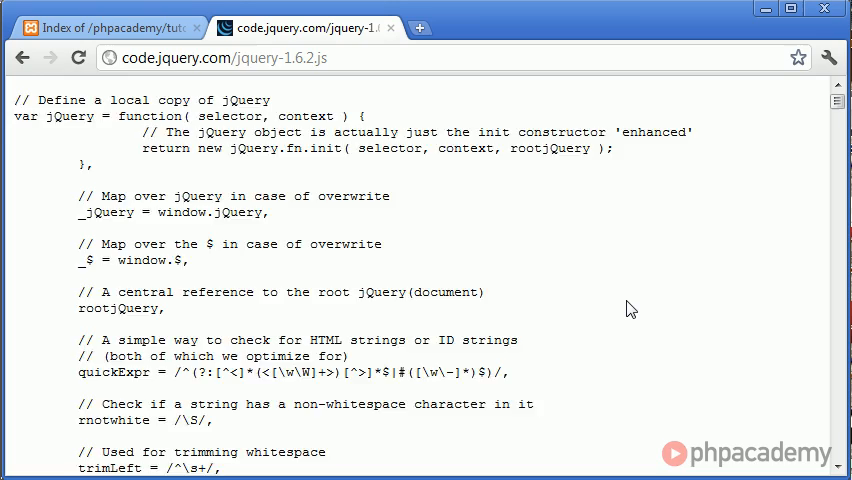
scroll("down", 3)
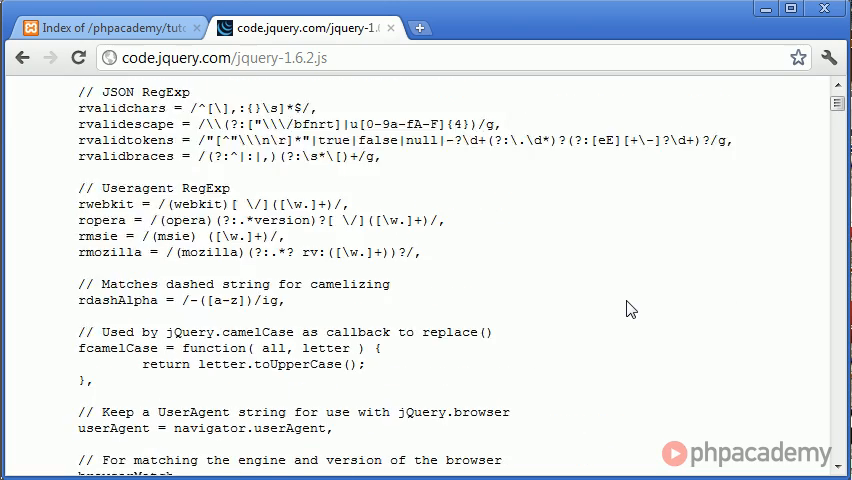
scroll("down", 3)
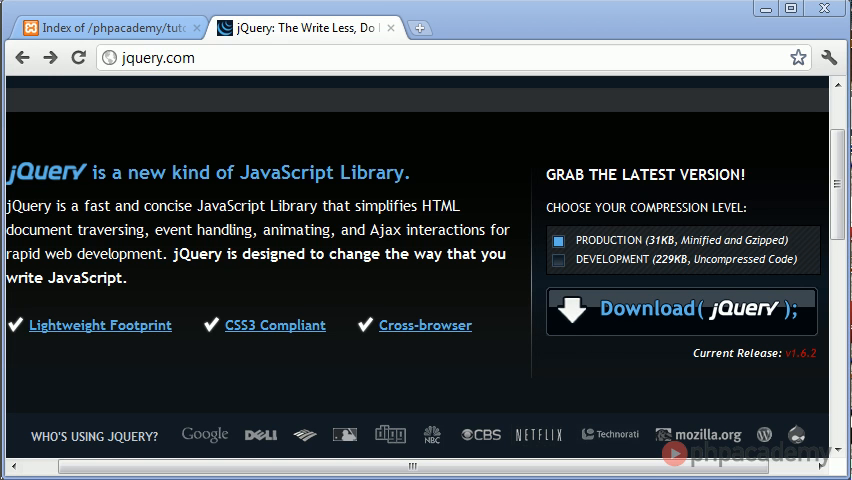
mouse_move(416, 404)
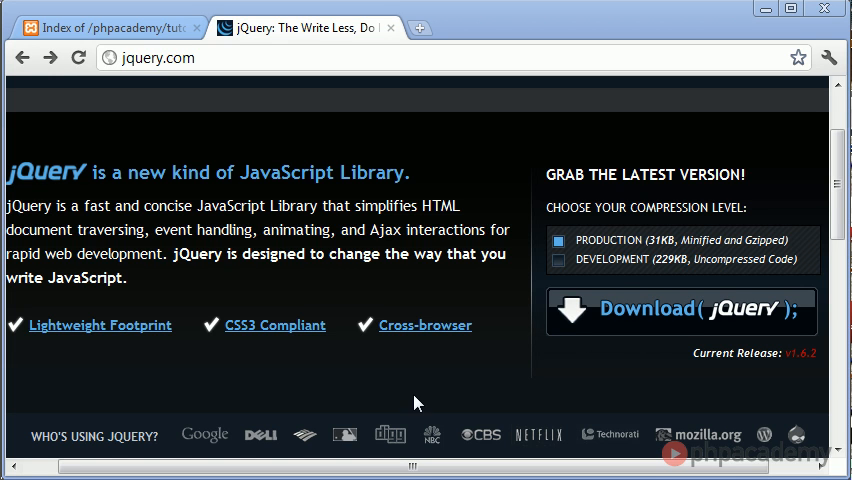
Step: Scroll the home page down past the Who's Using jQuery logos
scroll("down", 3)
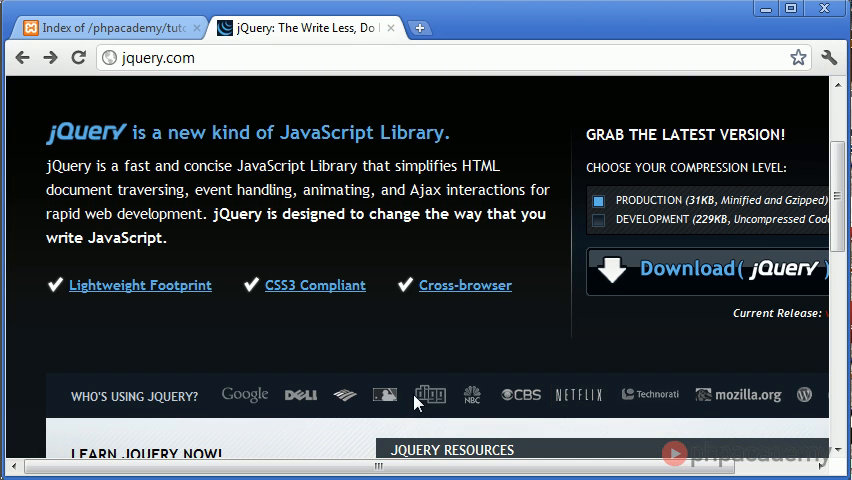
mouse_move(378, 332)
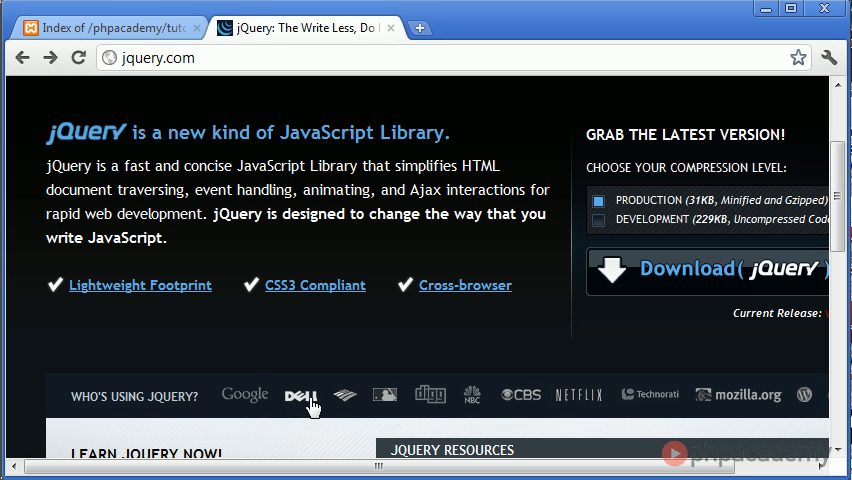
mouse_move(538, 350)
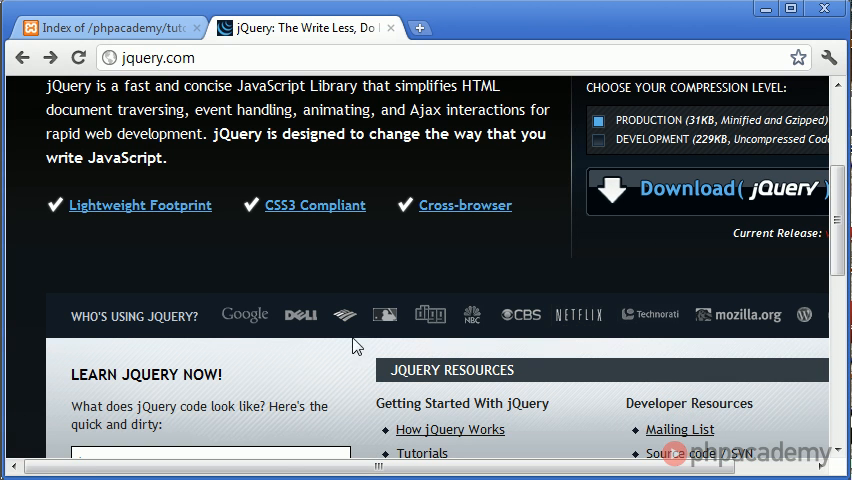
mouse_move(404, 260)
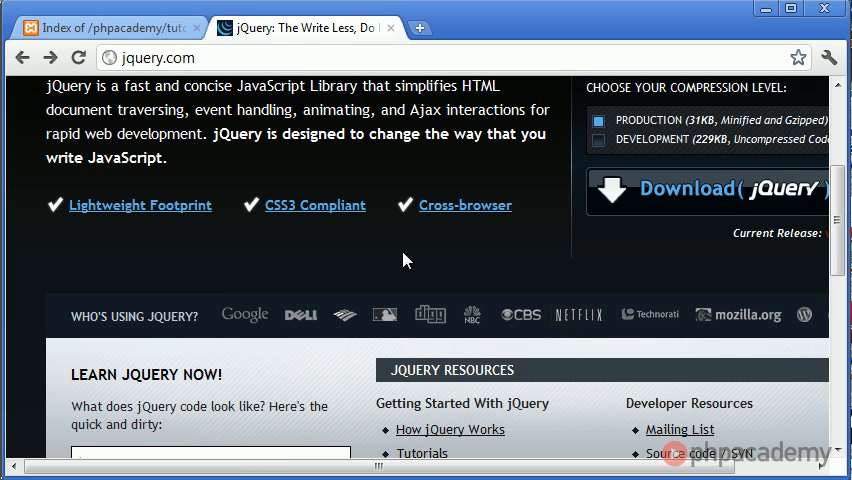
Step: Scroll until the Learn jQuery Now snippet with its Run Code button is fully visible
scroll("down", 3)
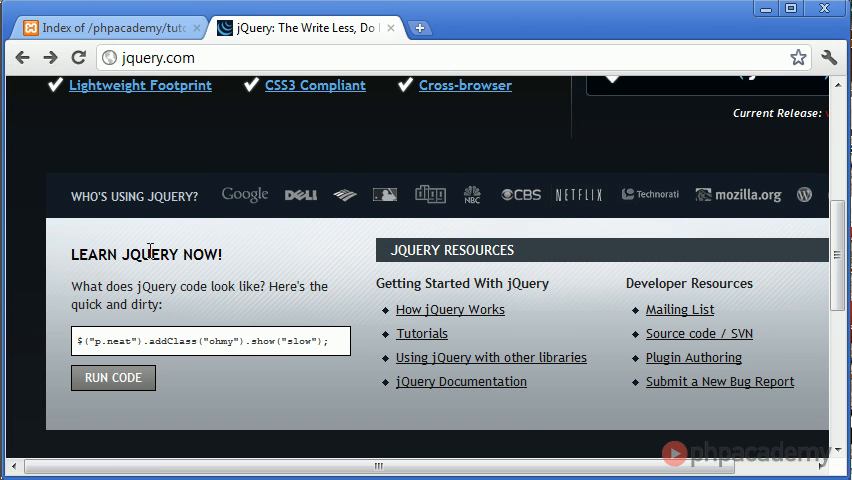
scroll("down", 3)
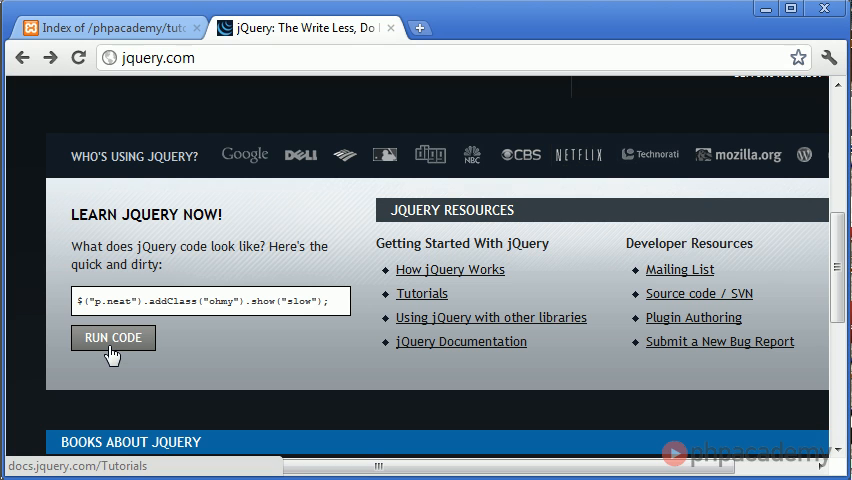
mouse_move(172, 296)
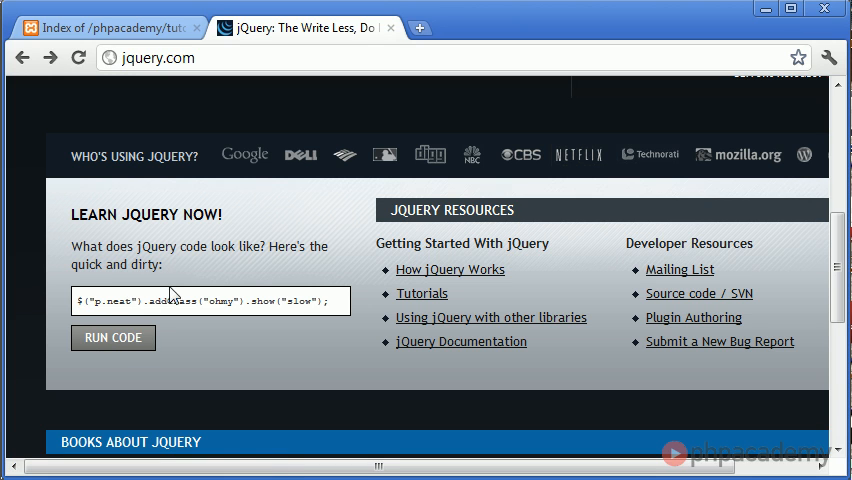
mouse_move(98, 312)
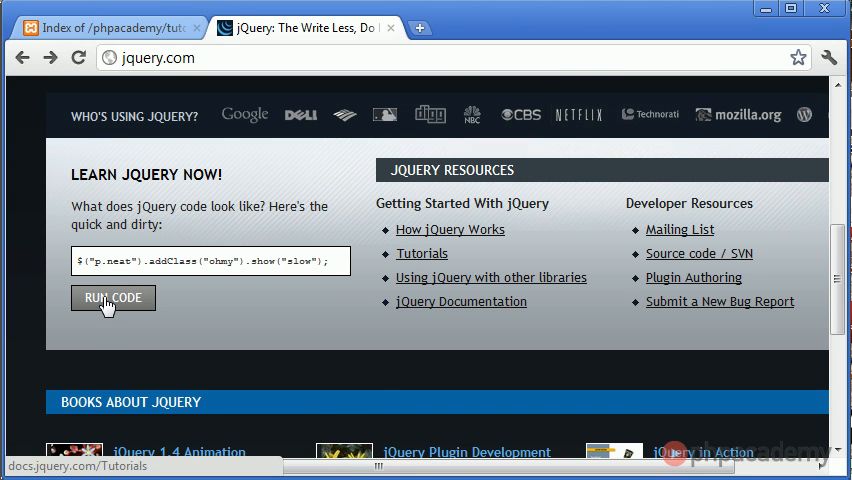
Step: Run the Learn jQuery Now sample snippet so the Congratulations message box expands
left_click(112, 296)
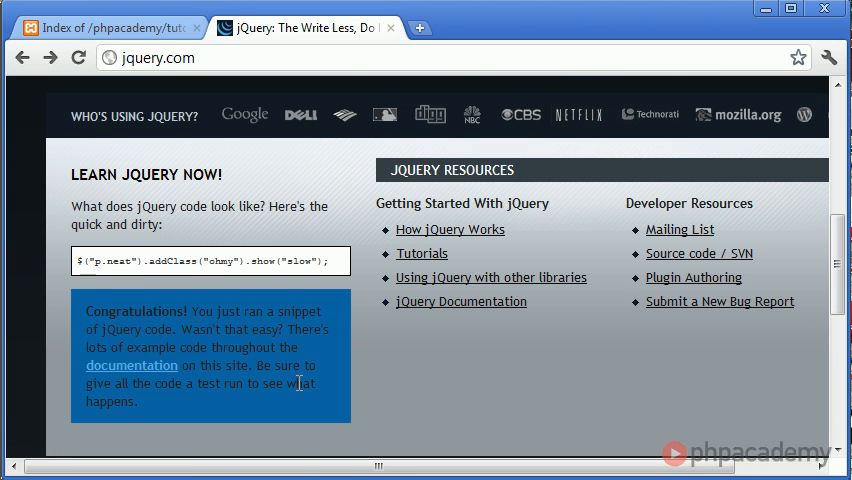
scroll("down", 3)
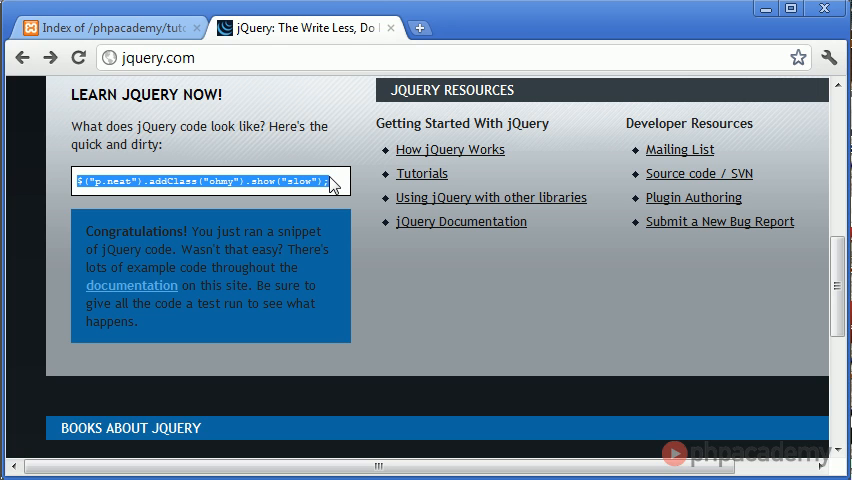
mouse_move(180, 346)
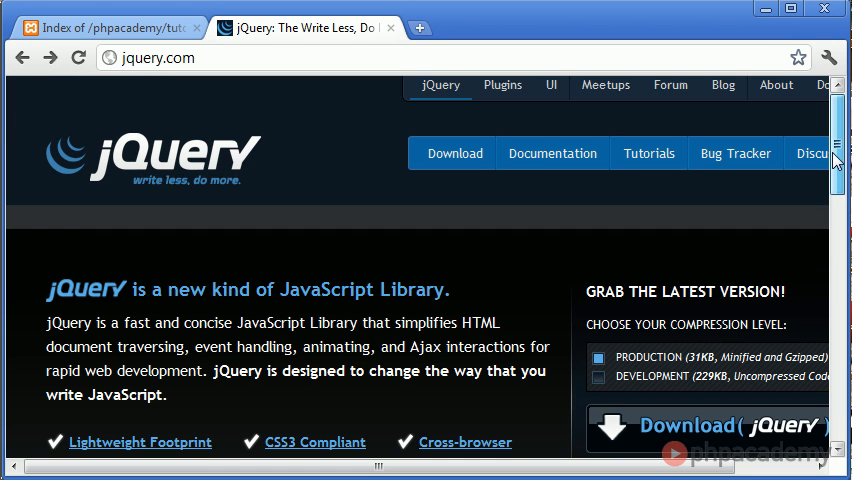
mouse_move(552, 152)
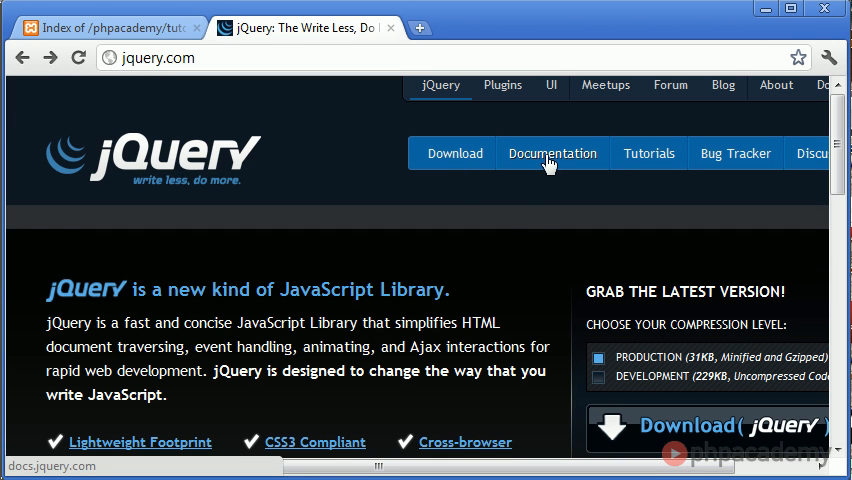